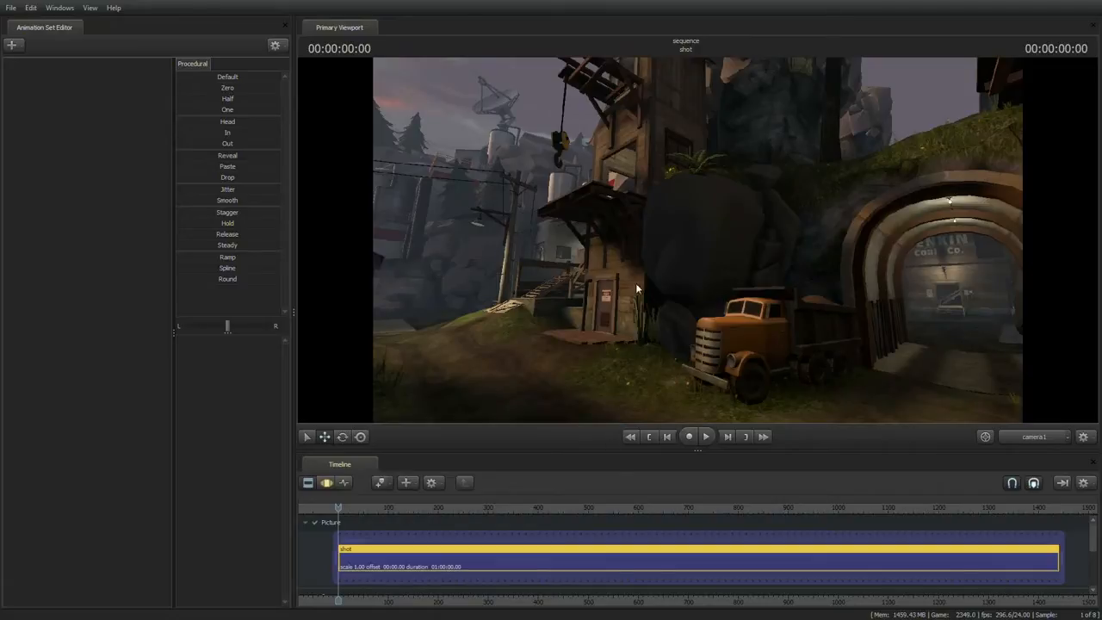
{"action": "mouse_move", "coordinate": [444, 540]}
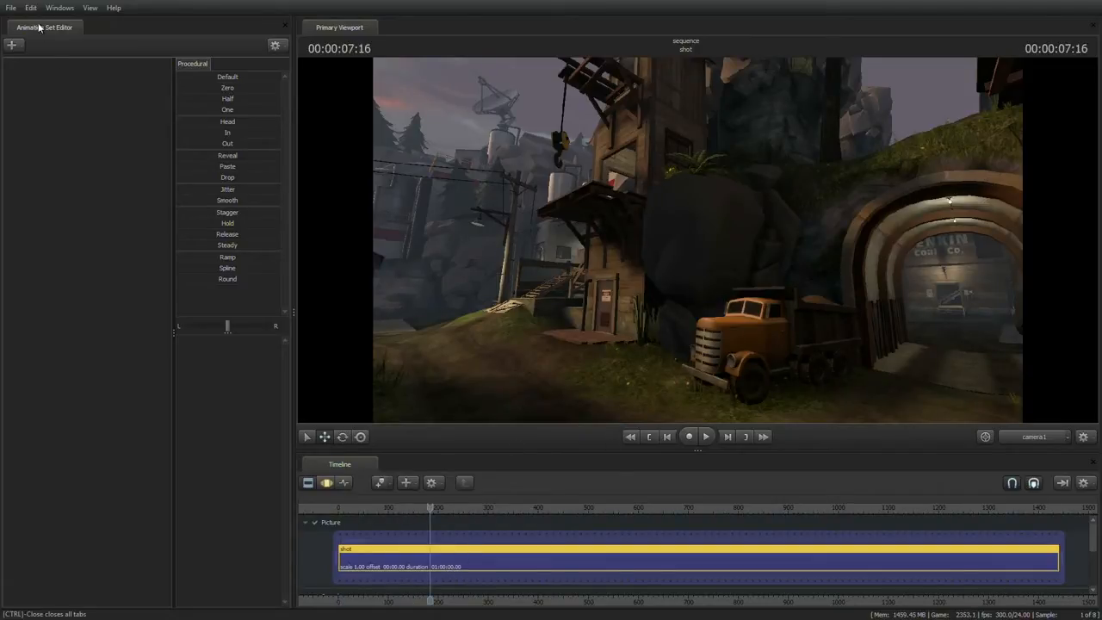
{"action": "mouse_move", "coordinate": [620, 297]}
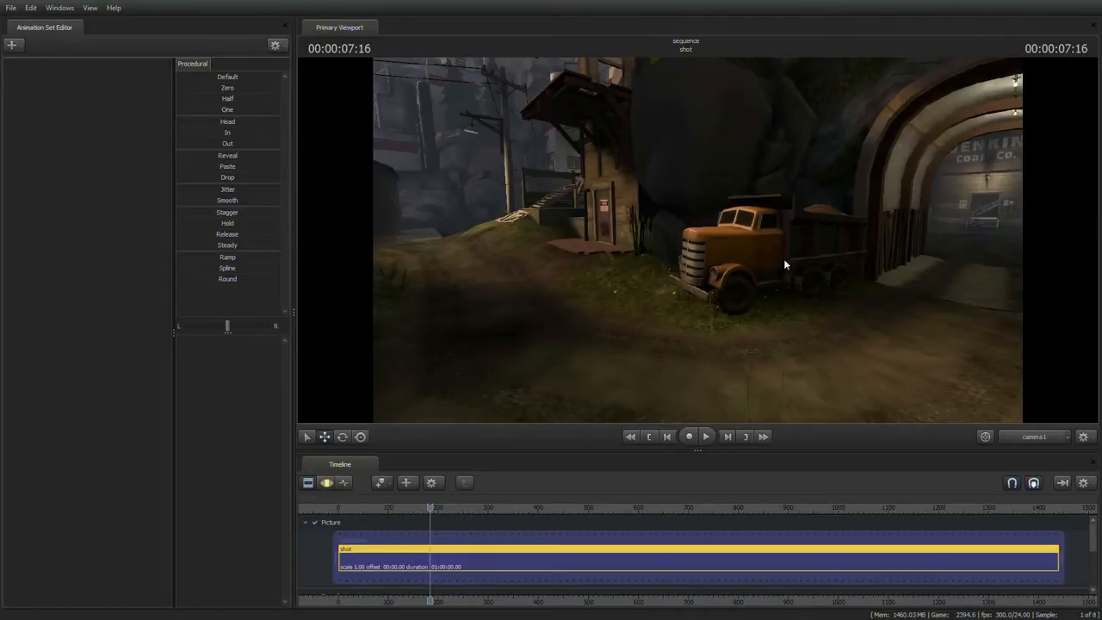
{"action": "mouse_move", "coordinate": [626, 568]}
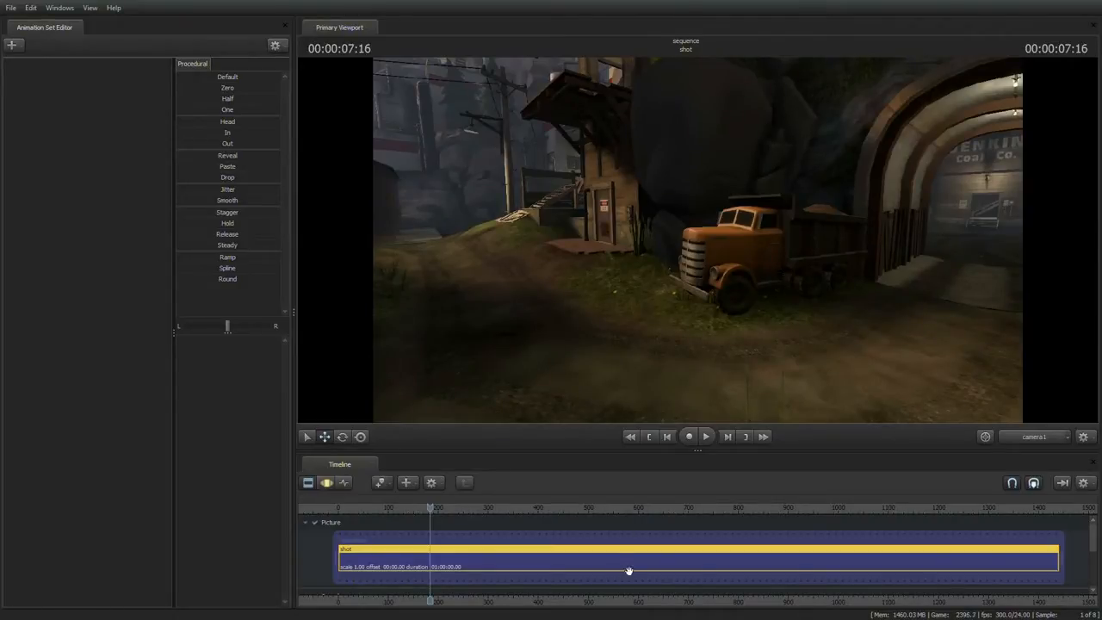
{"action": "mouse_move", "coordinate": [692, 438]}
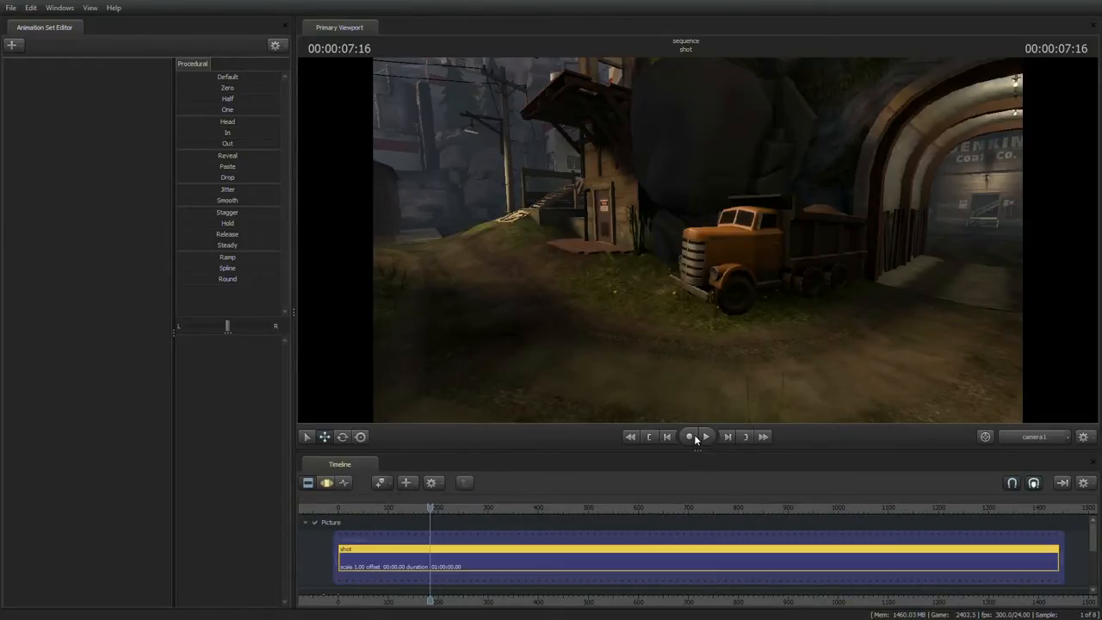
Launch Record Game with the current 2Fort-style map and recording options unchanged.
{"action": "left_click", "coordinate": [690, 439]}
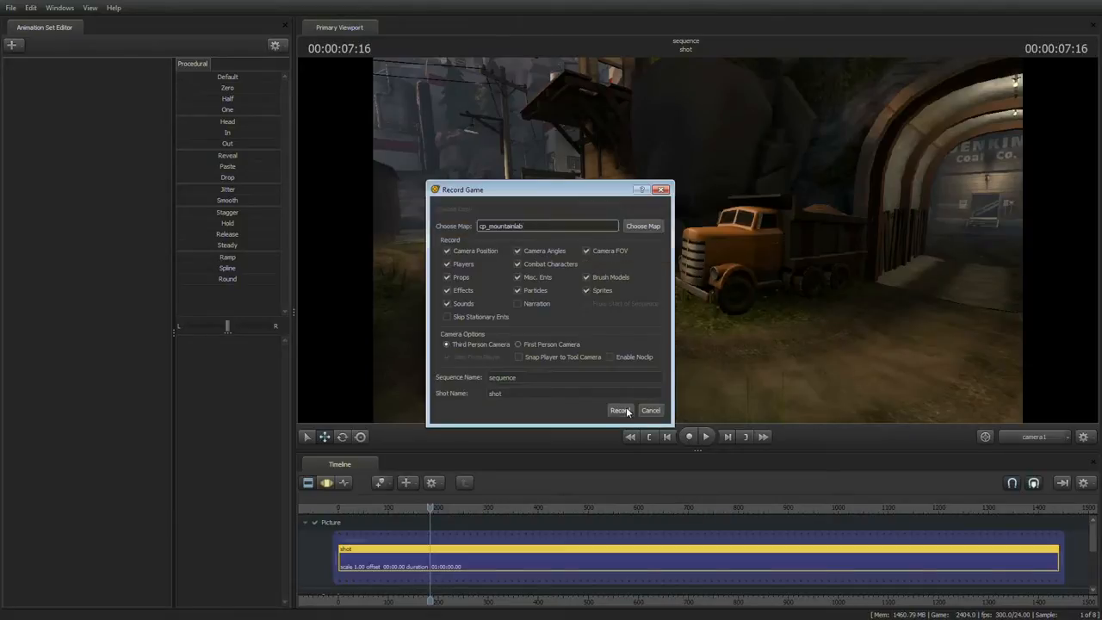
{"action": "left_click", "coordinate": [620, 410]}
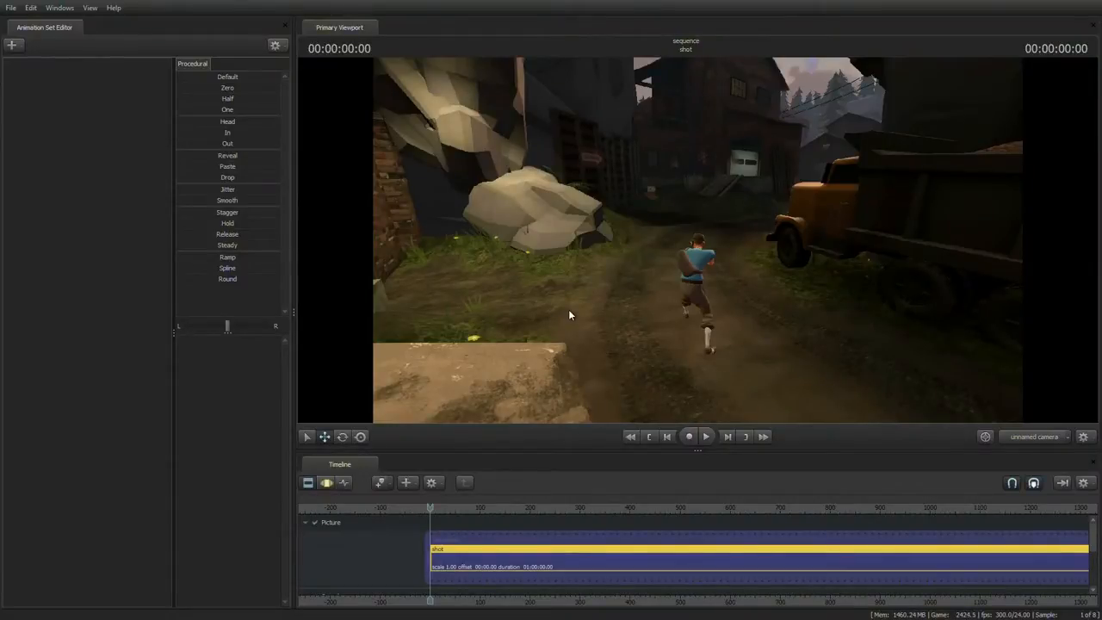
Record the scout's run down the dirt path, then stop and return to the timeline.
{"action": "left_click", "coordinate": [706, 437]}
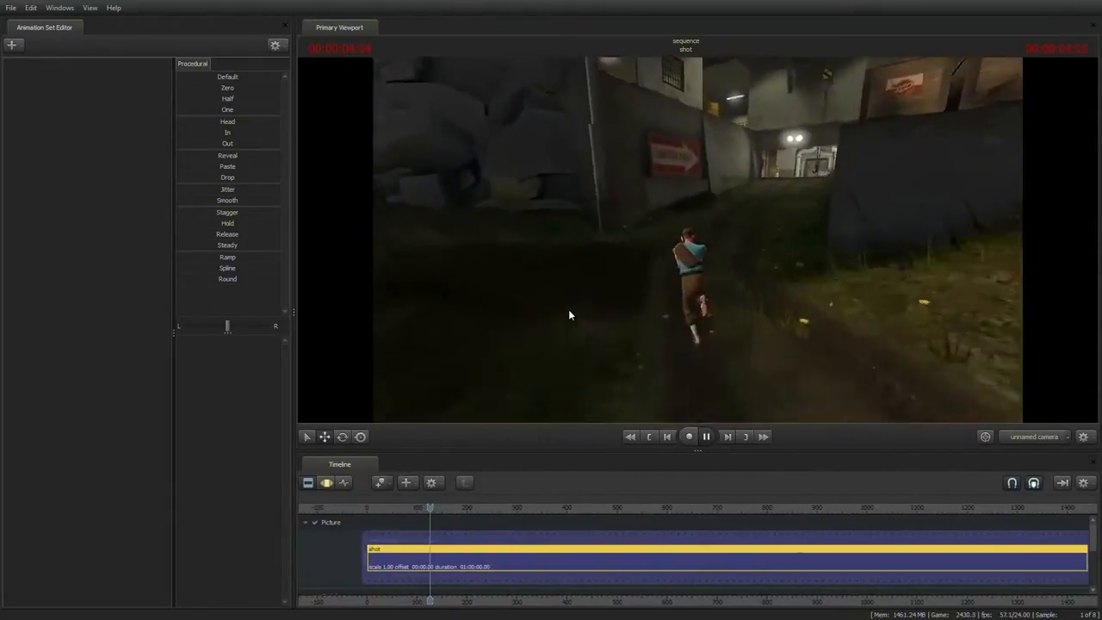
{"action": "left_click", "coordinate": [706, 436]}
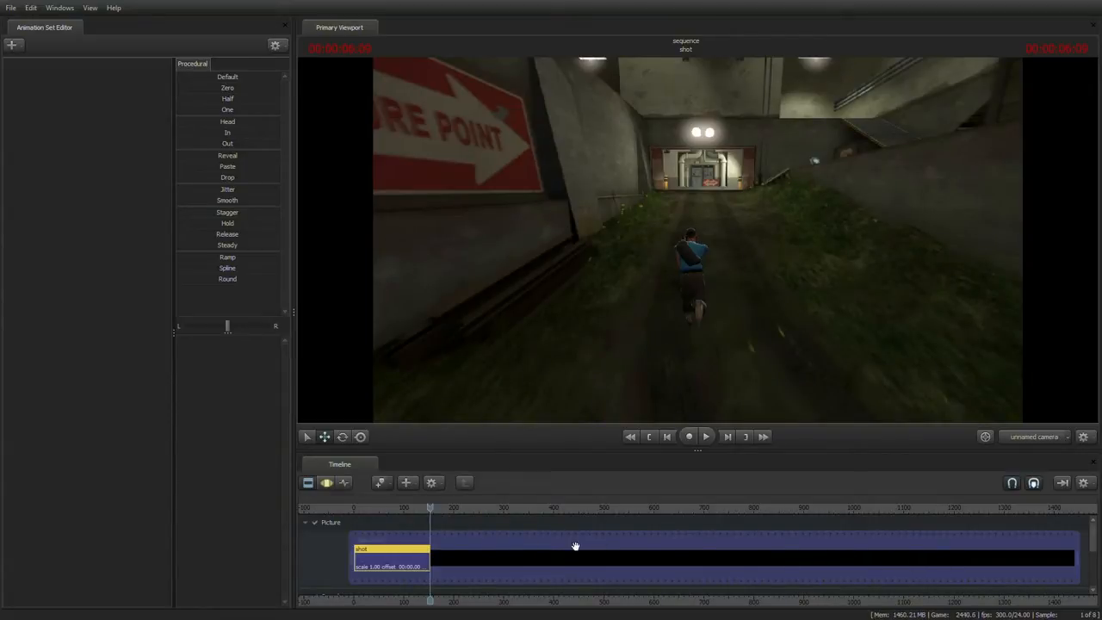
{"action": "mouse_move", "coordinate": [1068, 557]}
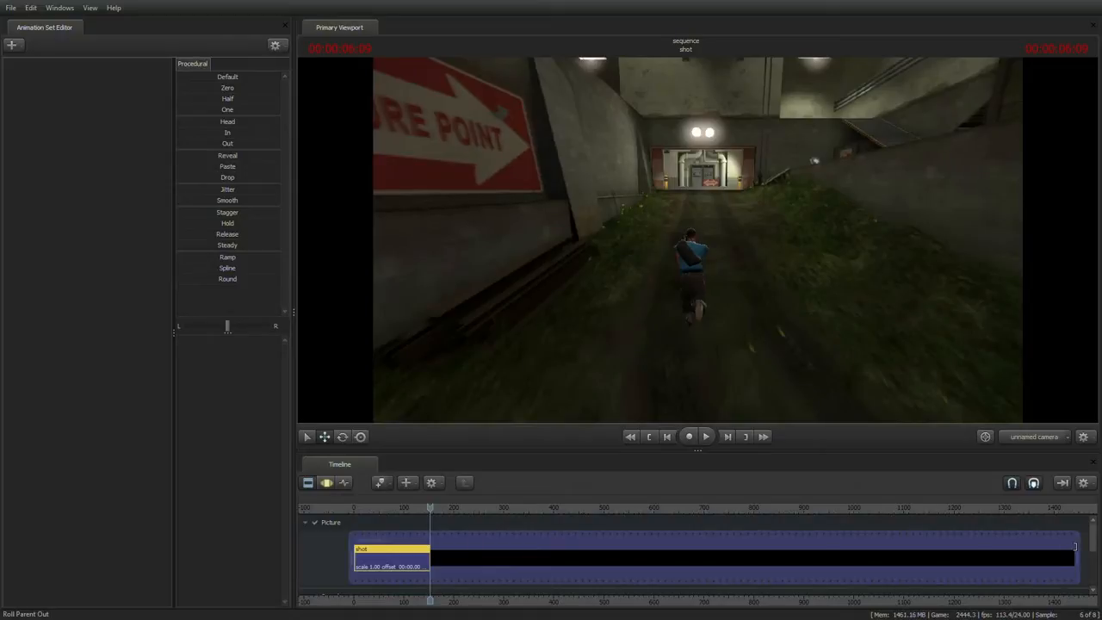
{"action": "left_click_drag", "start_coordinate": [1074, 557], "coordinate": [482, 558]}
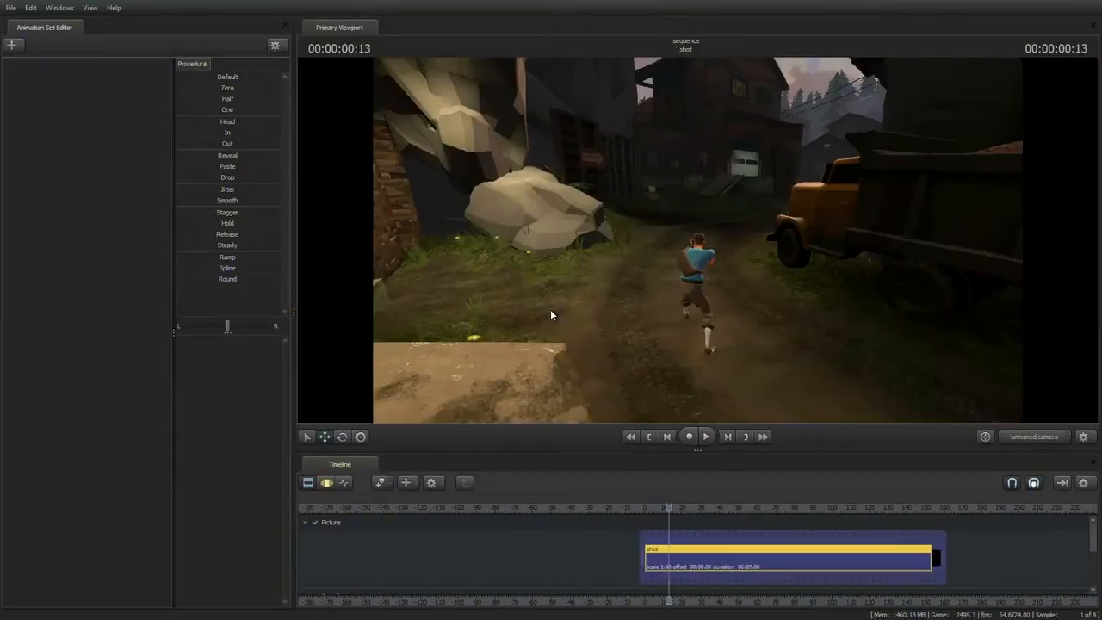
Start a second Record Game take of the scout running past the truck.
{"action": "left_click", "coordinate": [689, 437]}
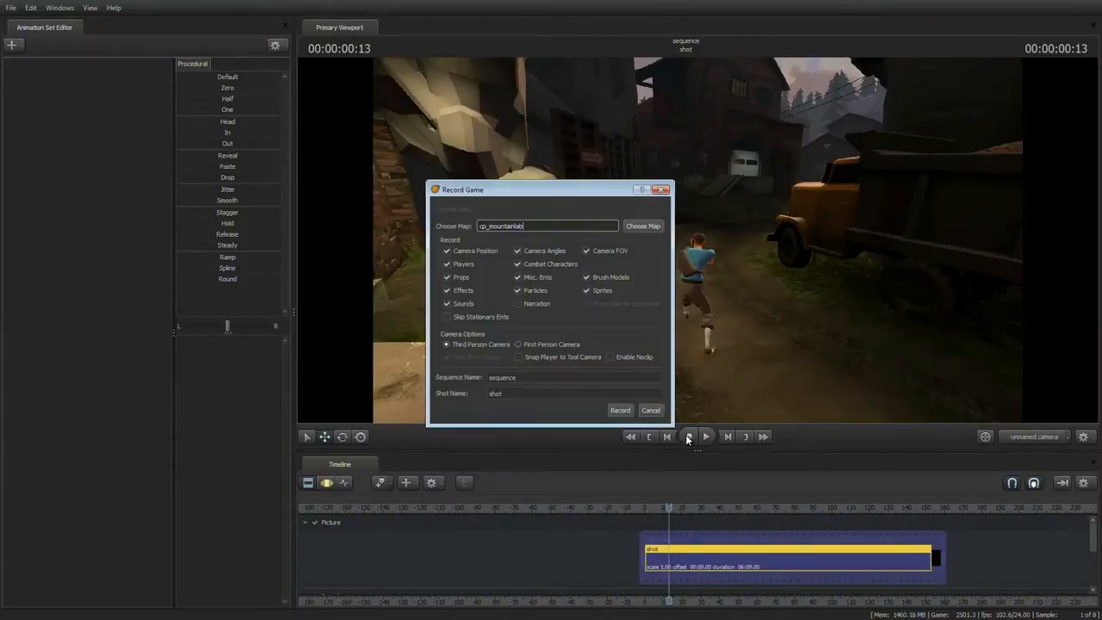
{"action": "left_click", "coordinate": [620, 409]}
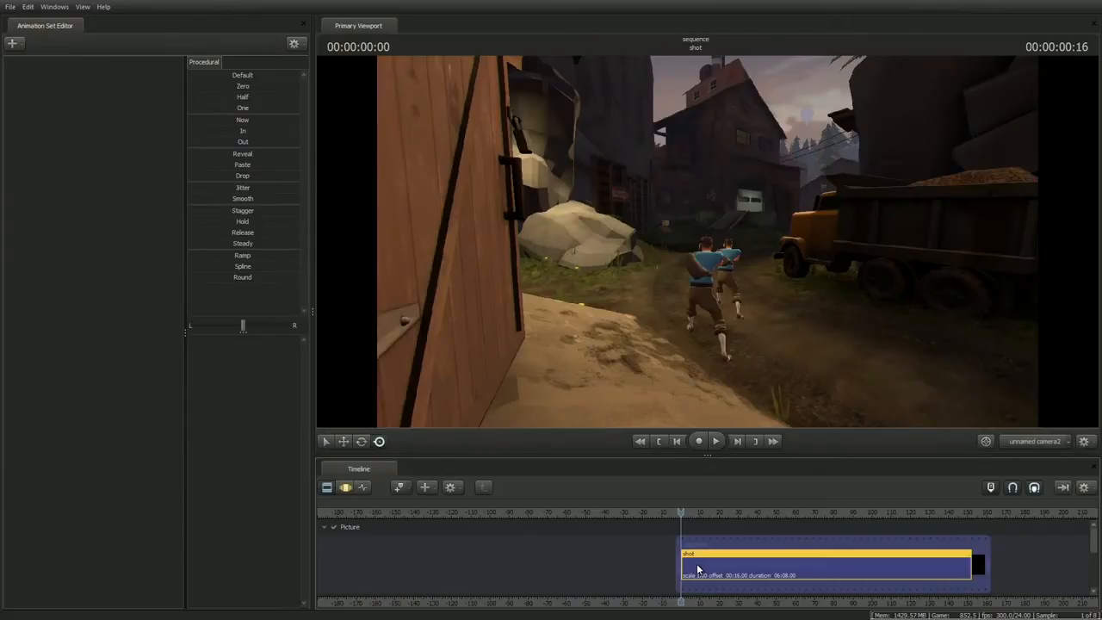
Delete take2 of the shot clip through Utilities > Manage Takes.
{"action": "right_click", "coordinate": [697, 567]}
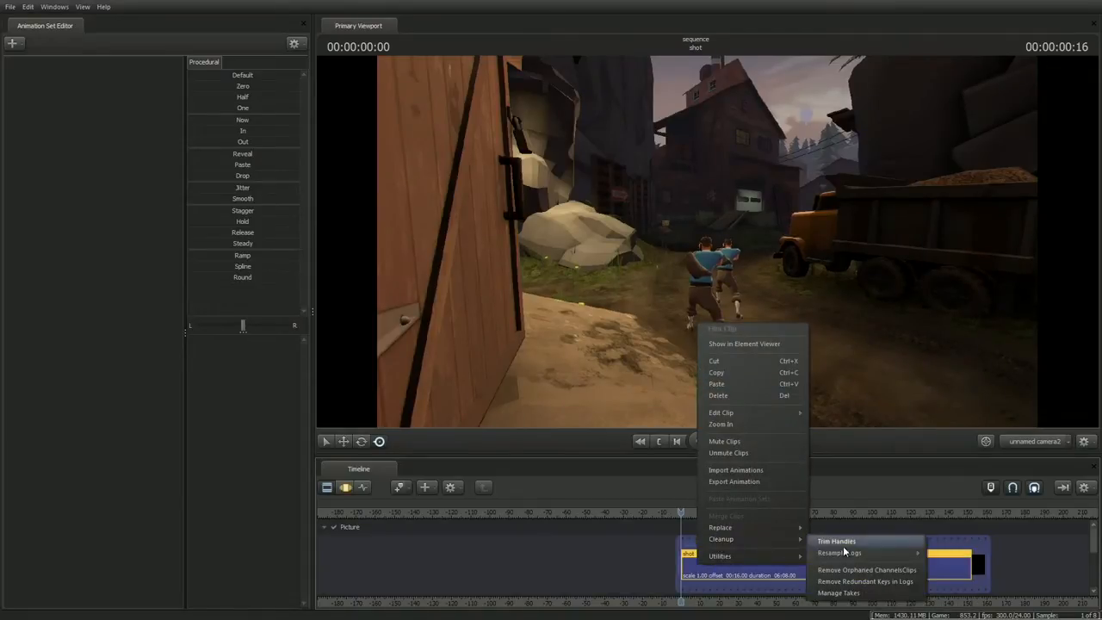
{"action": "left_click", "coordinate": [837, 592]}
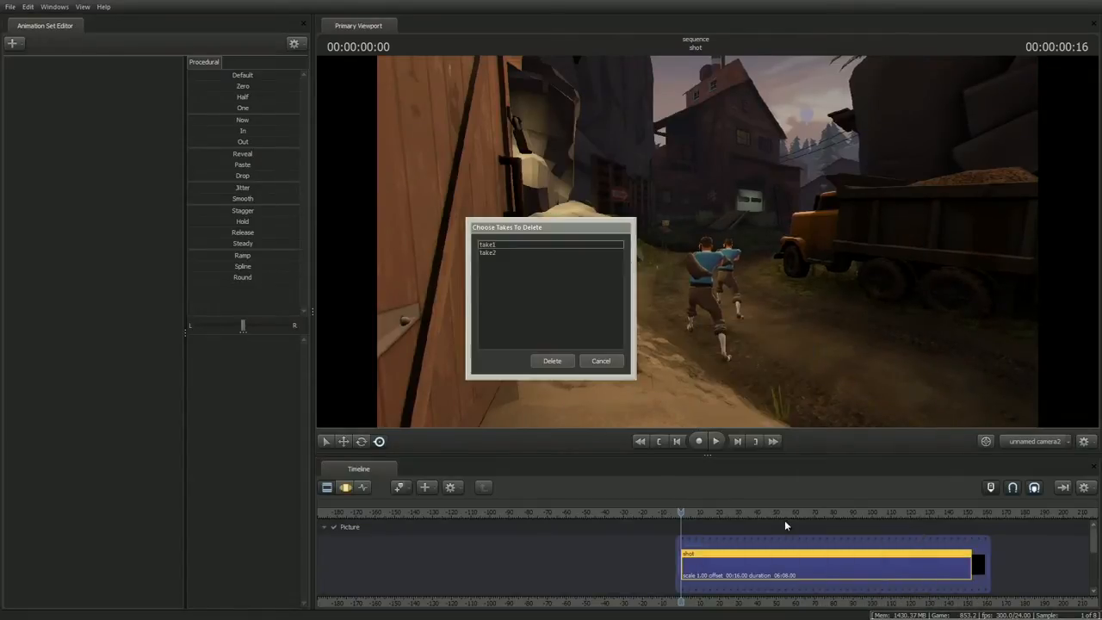
{"action": "mouse_move", "coordinate": [491, 269]}
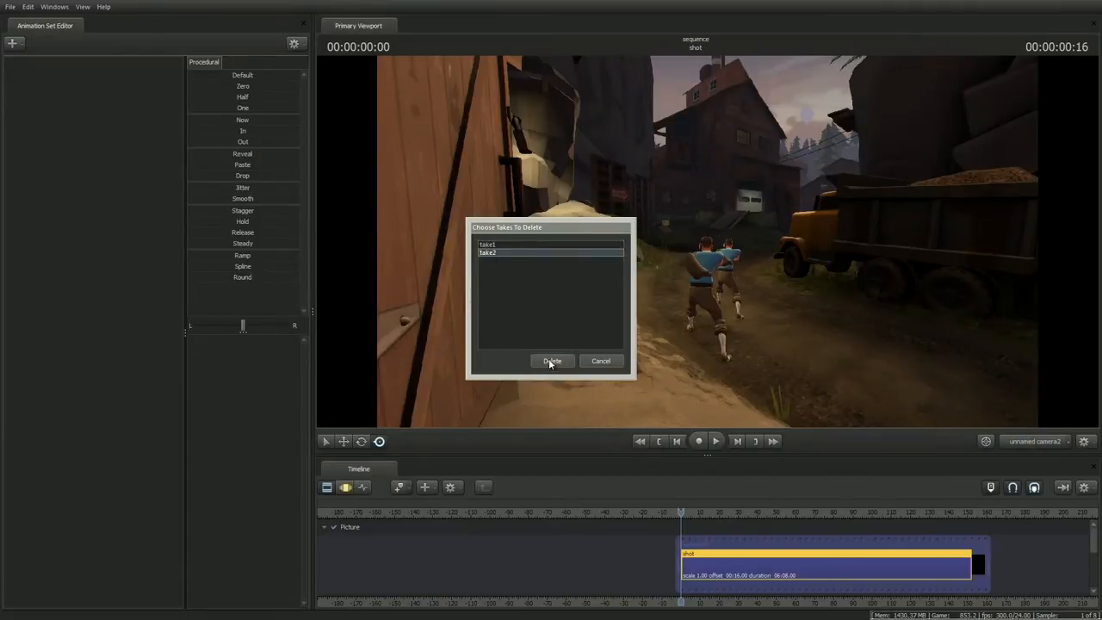
{"action": "left_click", "coordinate": [551, 361]}
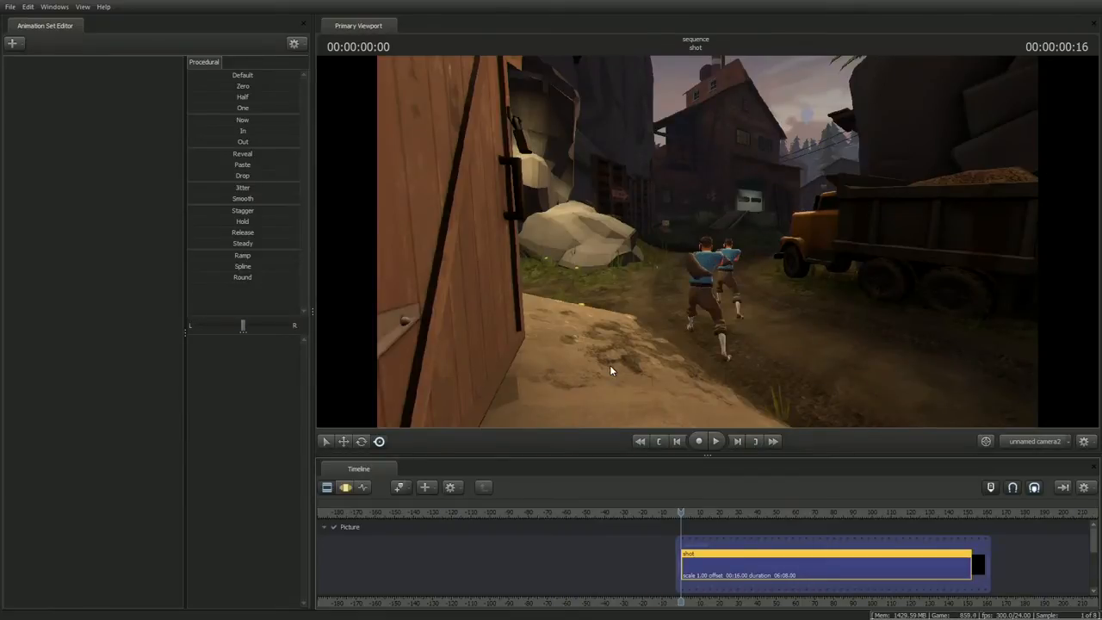
{"action": "left_click", "coordinate": [713, 440]}
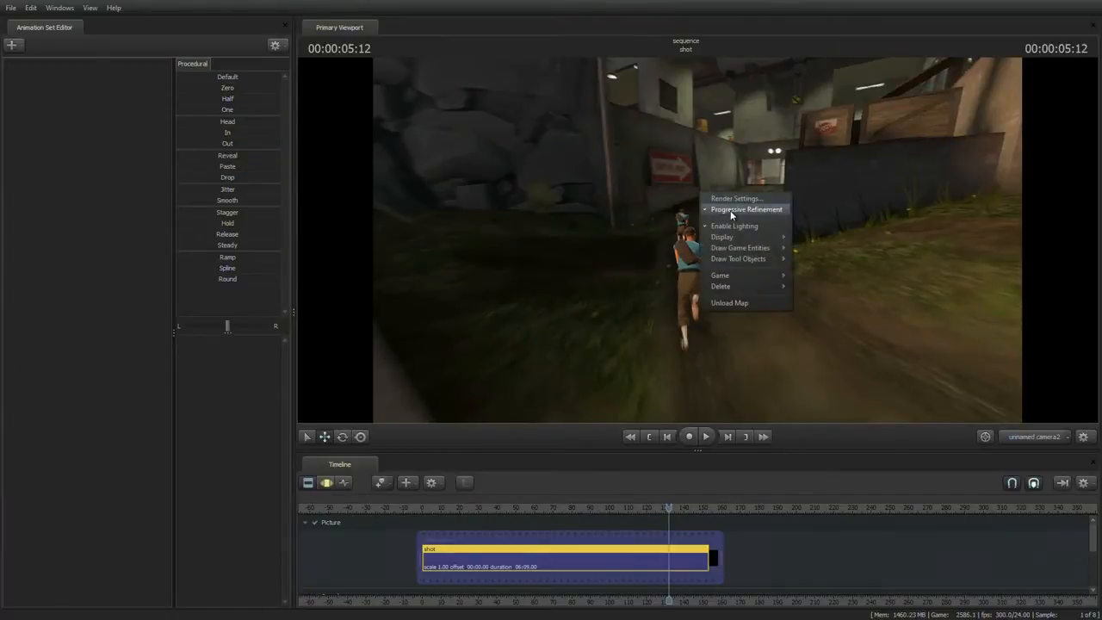
{"action": "mouse_move", "coordinate": [722, 276]}
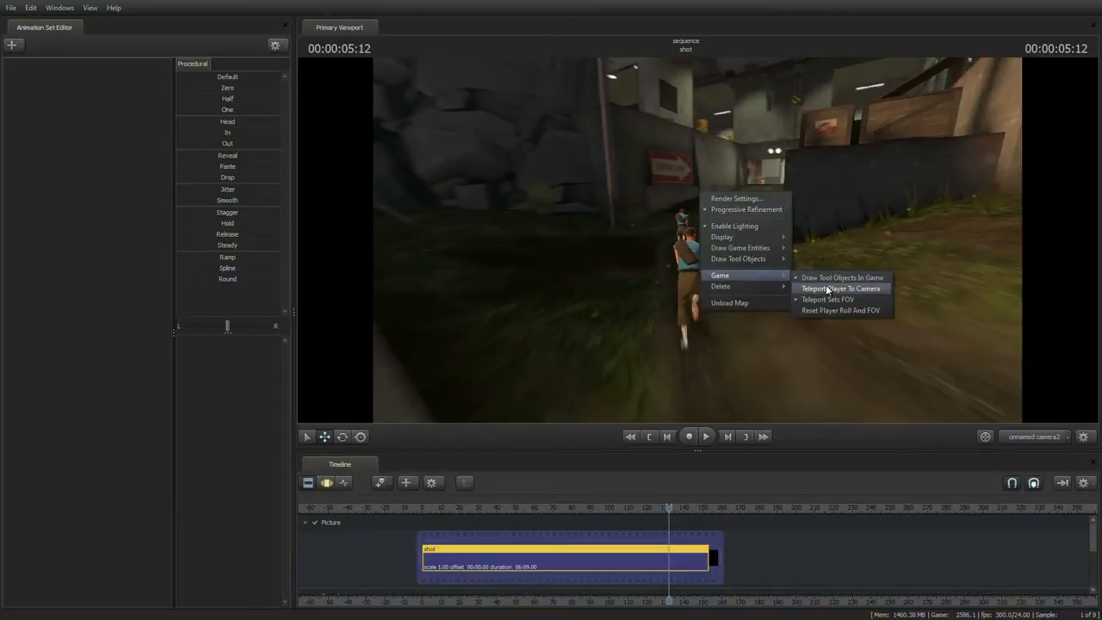
Teleport the in-game player to the current camera via the viewport's Game menu.
{"action": "left_click", "coordinate": [844, 288]}
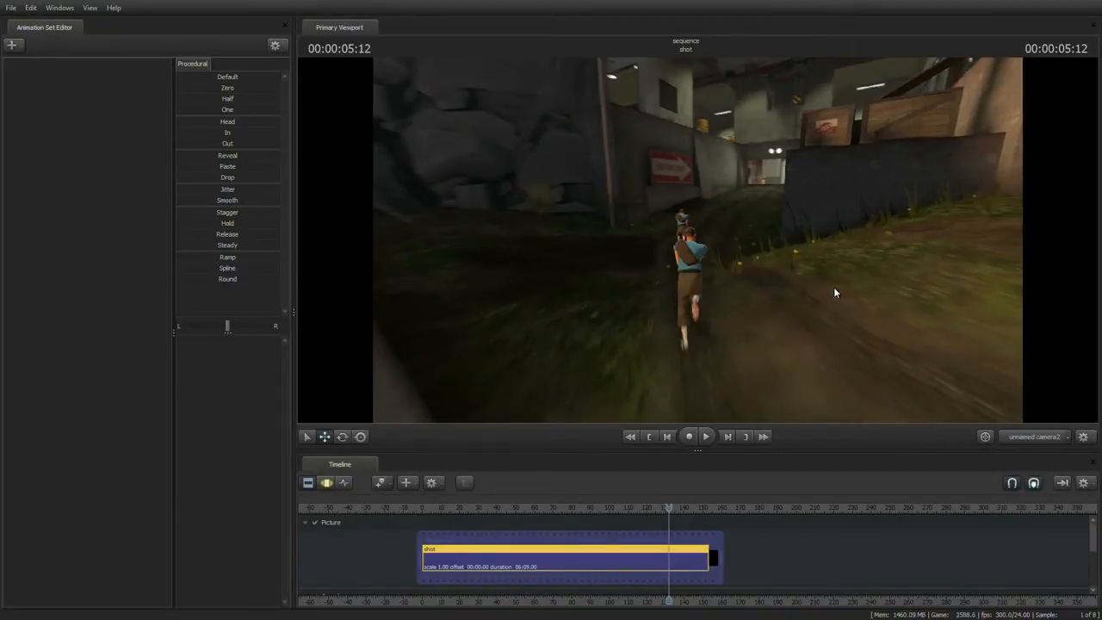